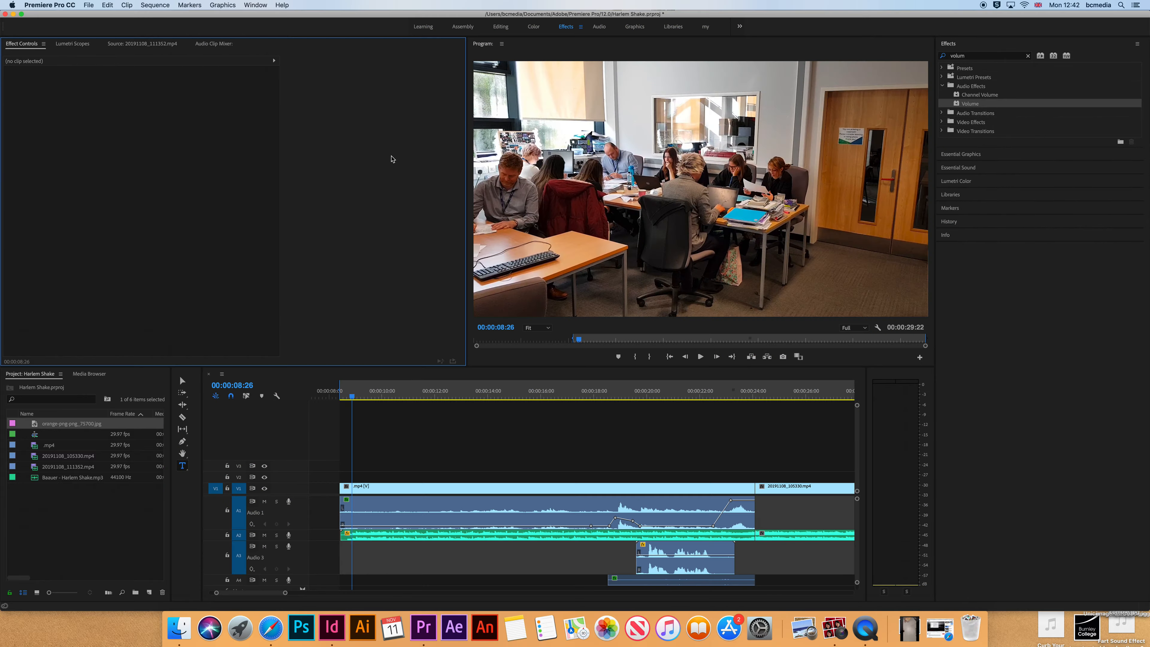
pyautogui.moveTo(366, 389)
pyautogui.write('Hello')
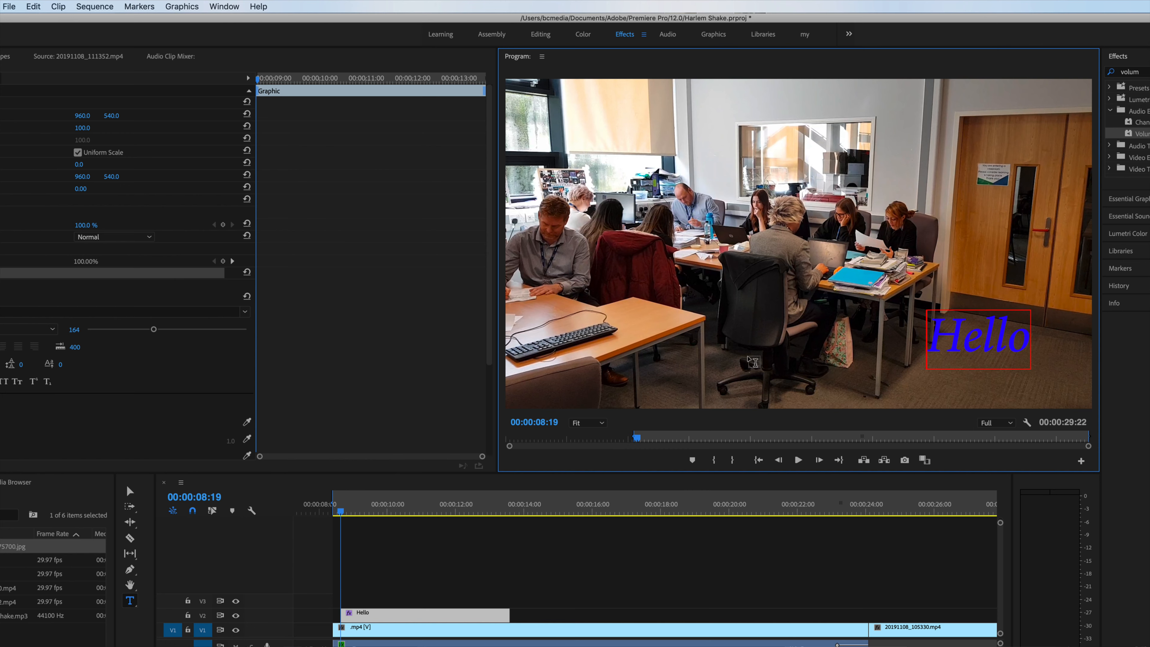
pyautogui.moveTo(898, 344)
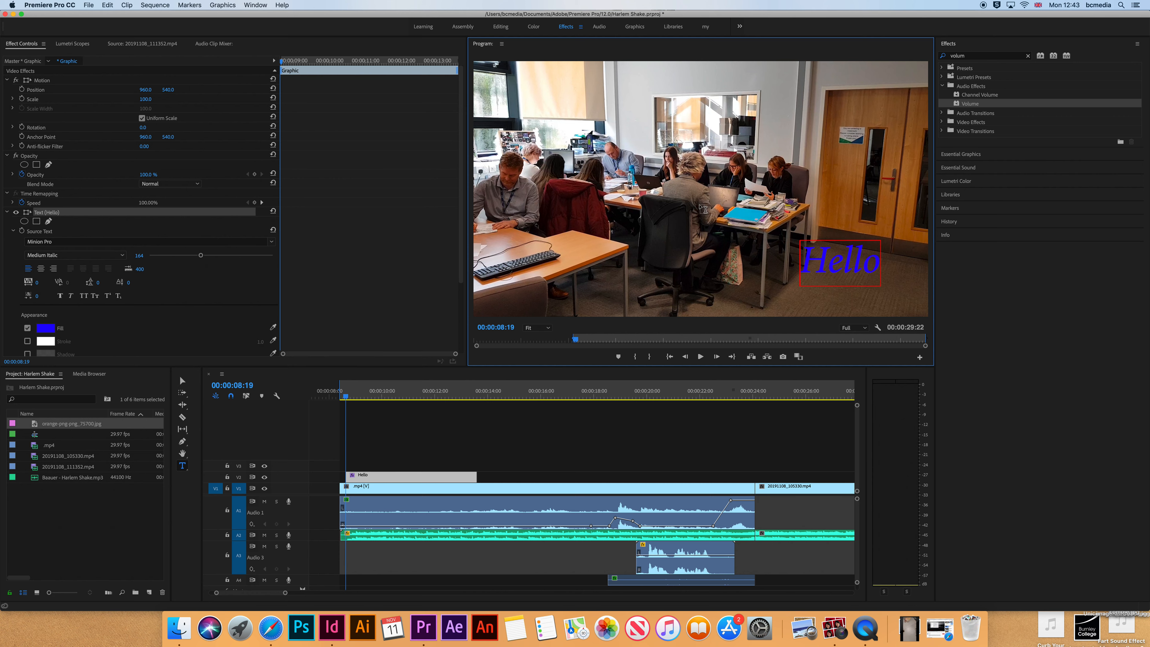
pyautogui.moveTo(200, 41)
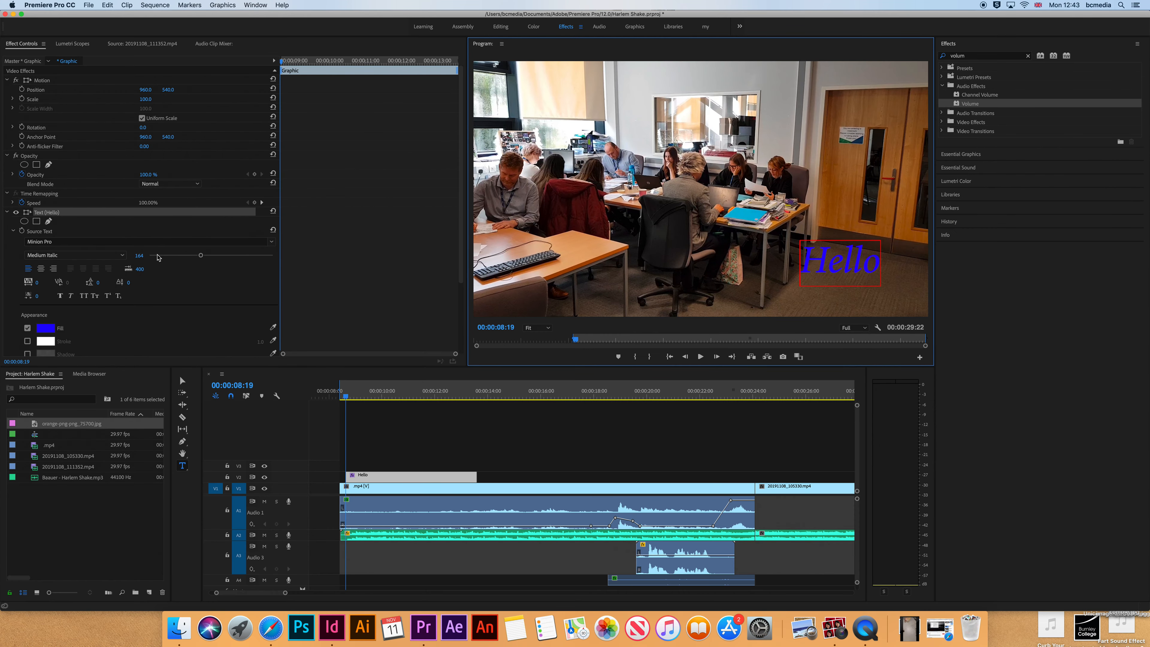
pyautogui.moveTo(179, 258)
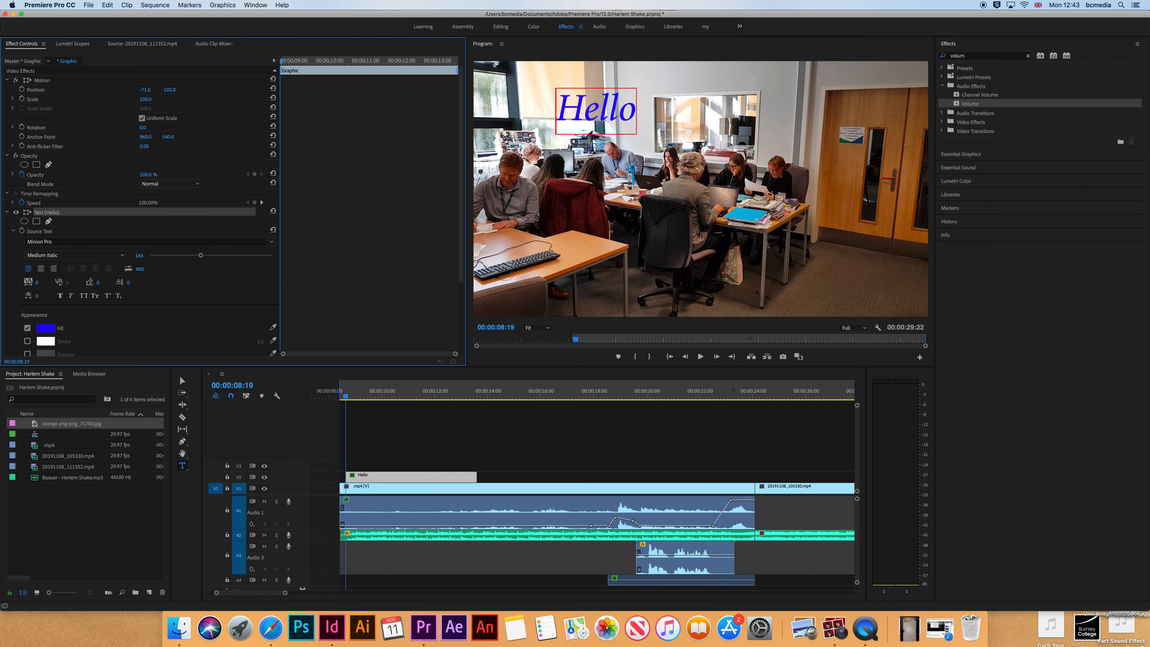
# Drag the blue italic 'Hello' text into the top-left corner of the frame.
pyautogui.moveTo(147, 89); pyautogui.dragTo(132, 89)
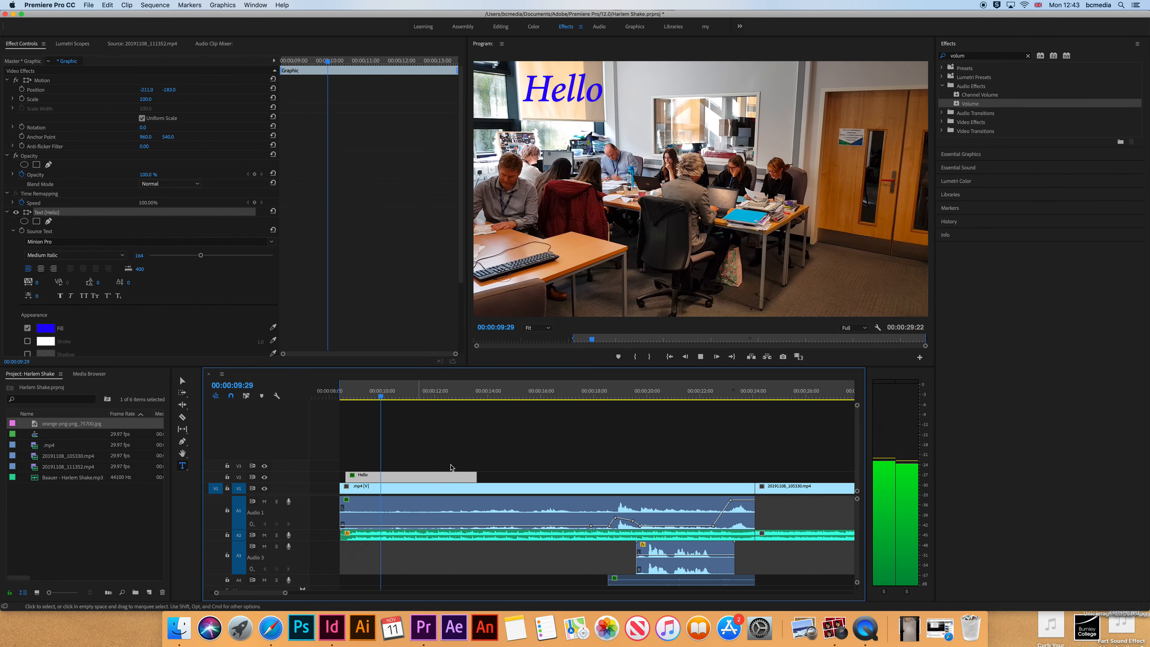
# Shift the Hello graphic clip on V2 rightward so it starts later over the footage.
pyautogui.click(434, 390)
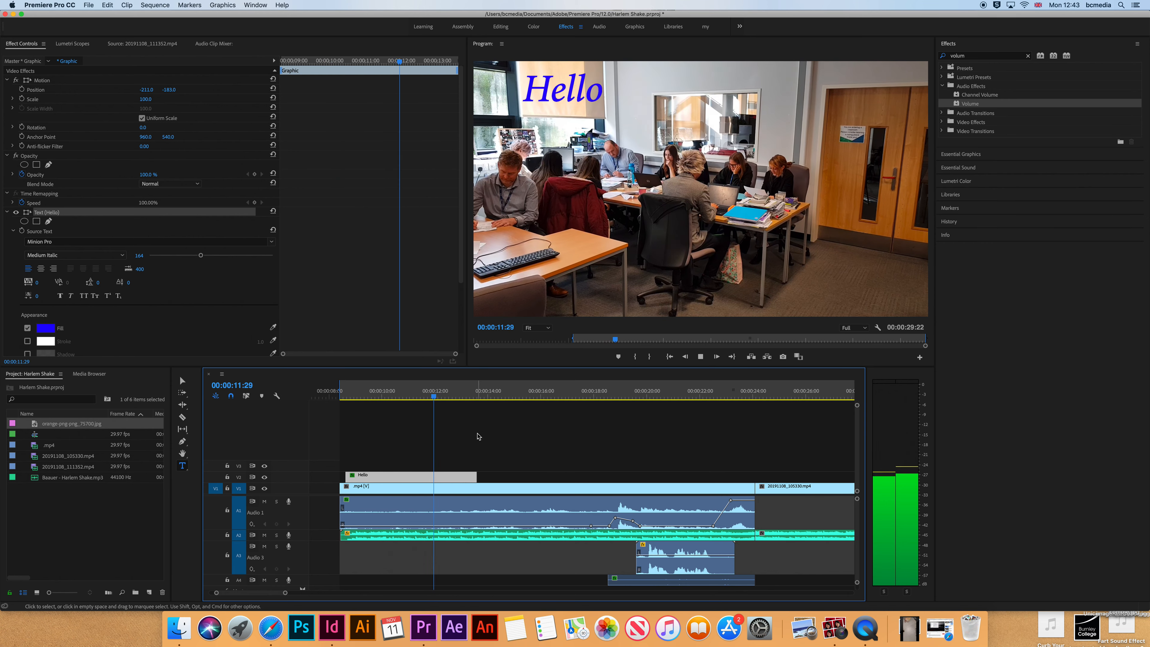
pyautogui.click(487, 390)
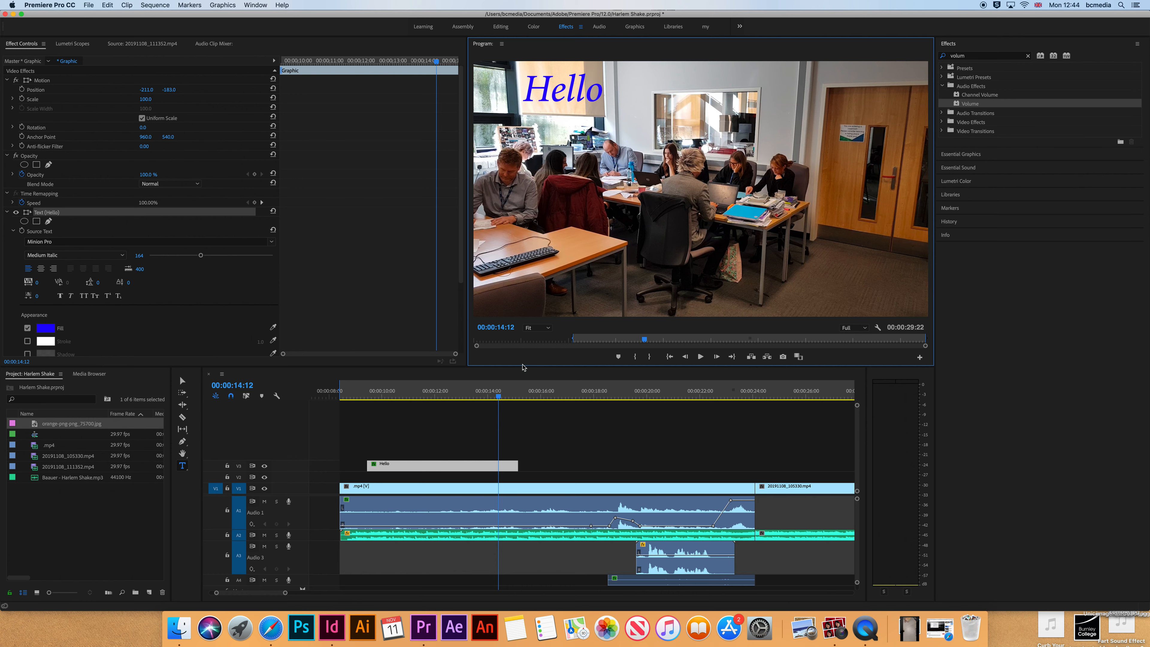
pyautogui.moveTo(550, 111)
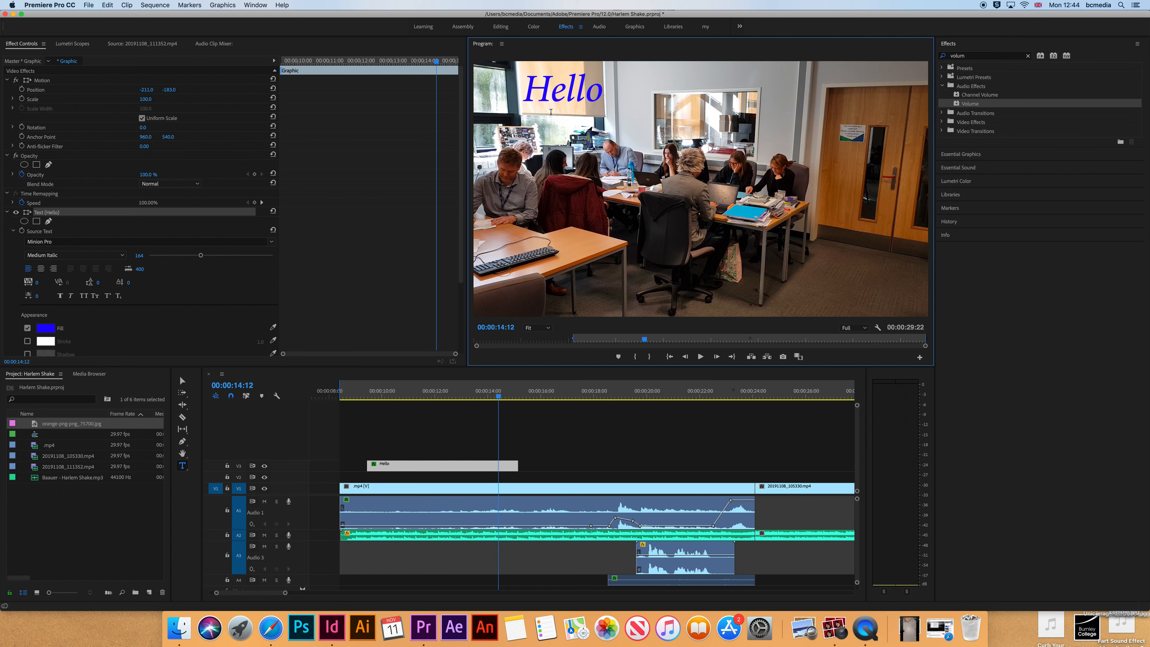